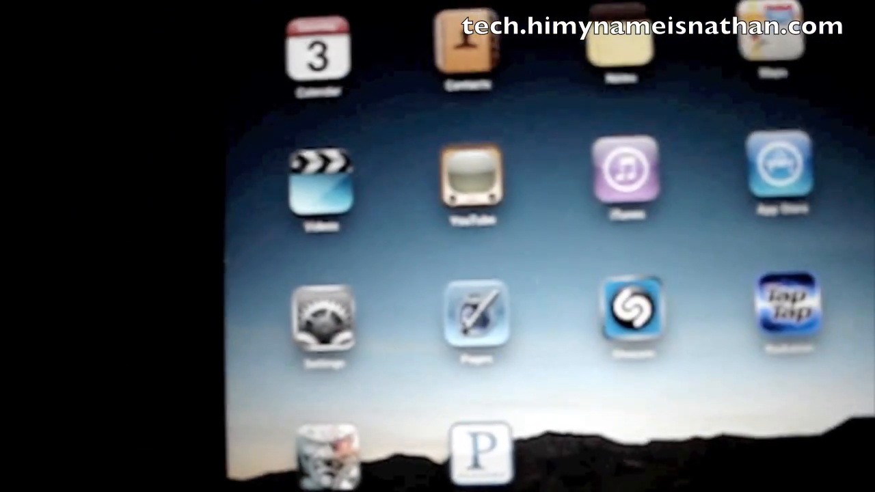
- View the empty March 2010 calendar in the Calendar app, then return to the home screen
scroll("left", 3)
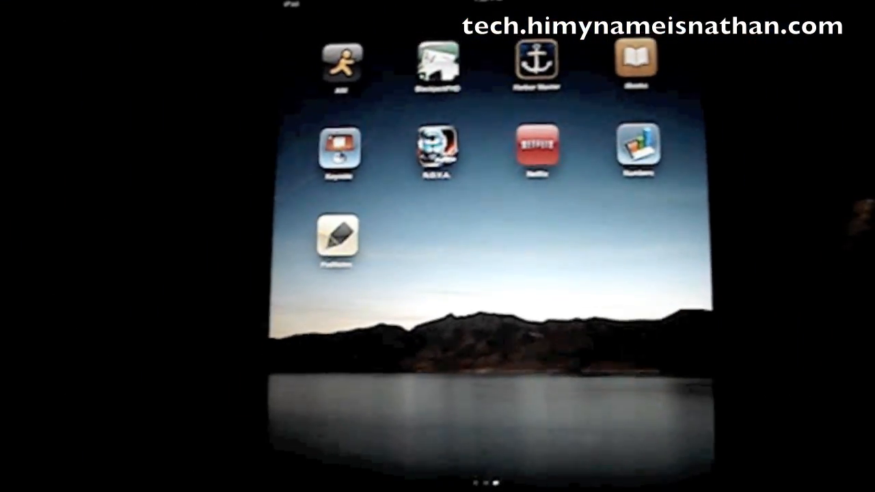
scroll("left", 3)
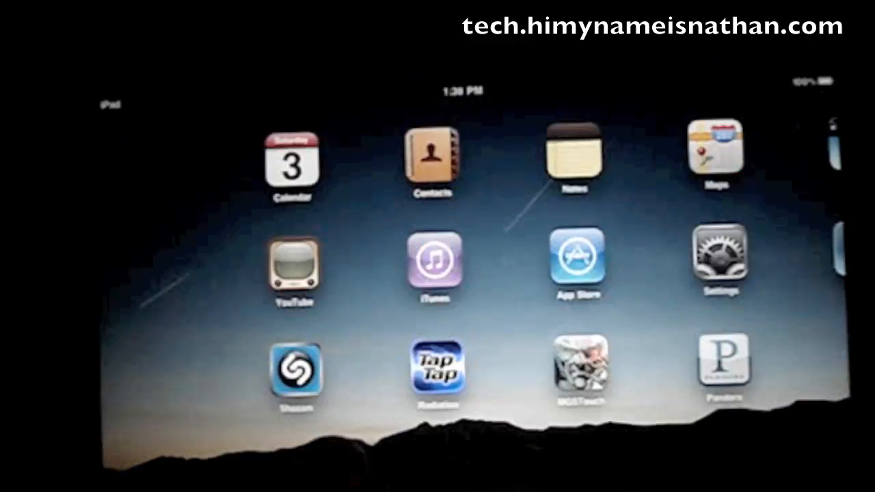
left_click(292, 164)
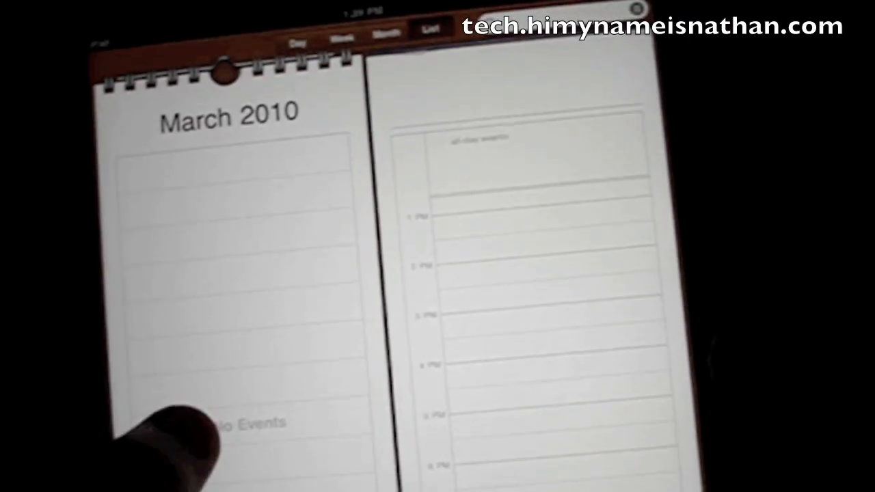
key("home")
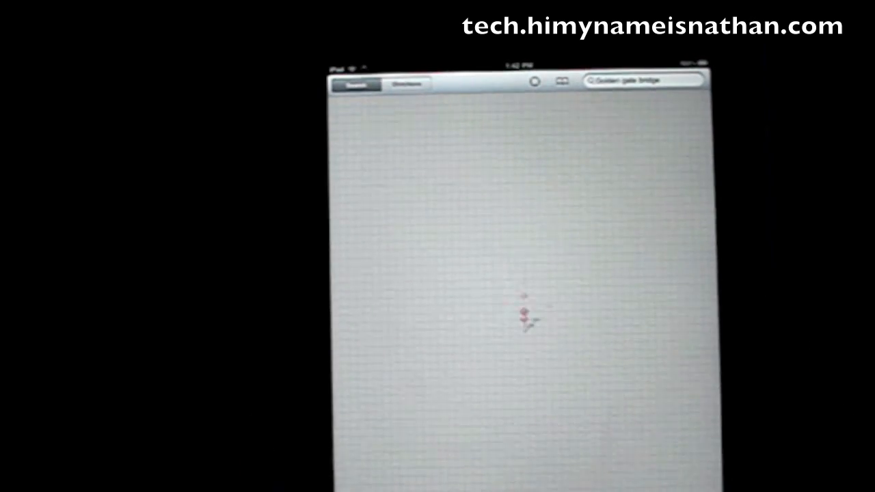
- Dismiss the Golden Gate Bridge map pin and its search in Maps
left_click(524, 316)
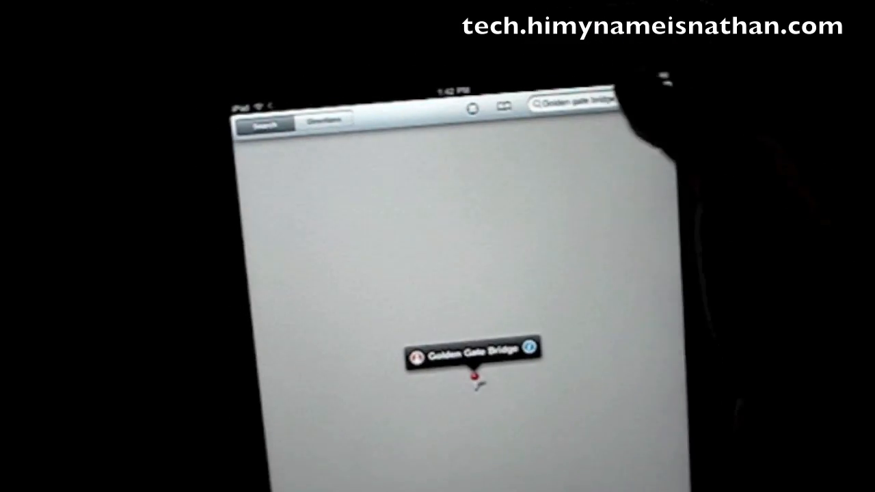
left_click(568, 103)
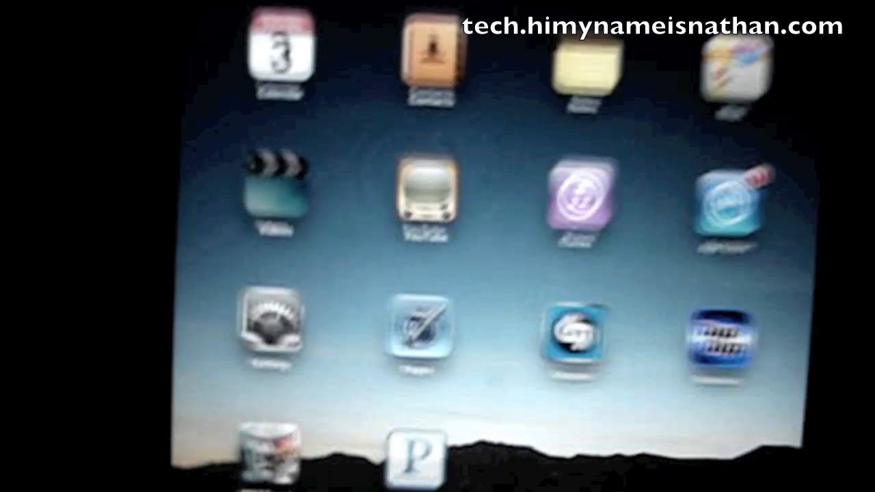
left_click(266, 194)
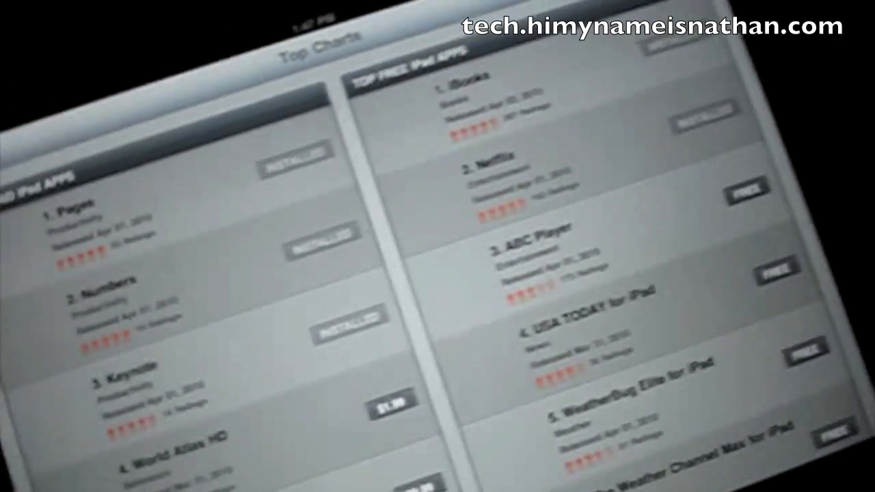
- Scroll through the Top Charts list of paid and free iPad apps
scroll("down", 3)
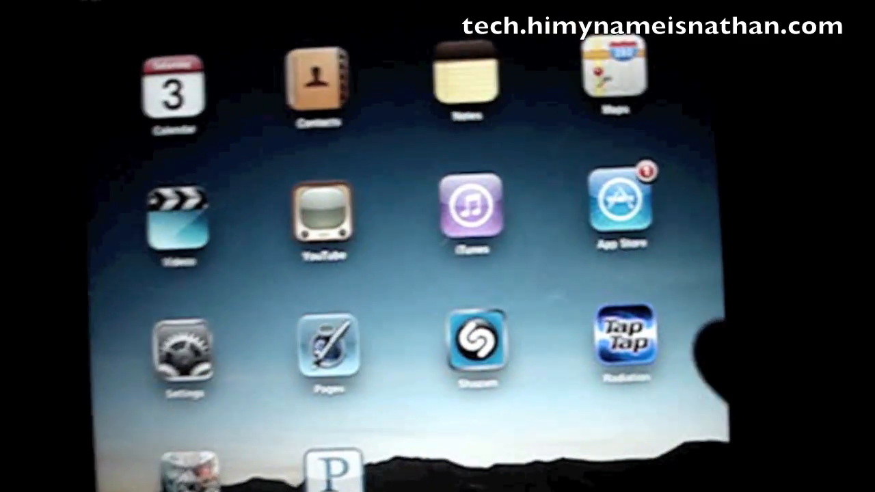
- Browse the Safari settings pane, then show the iBooks app settings
left_click(184, 352)
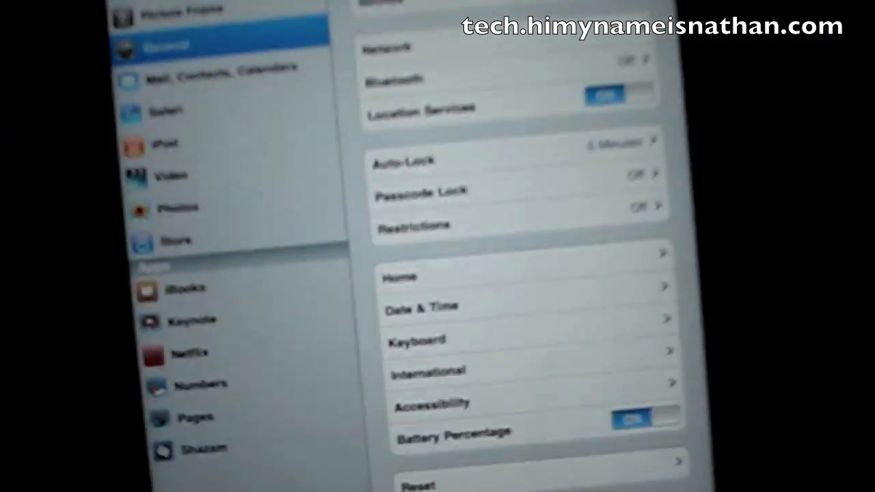
left_click(191, 219)
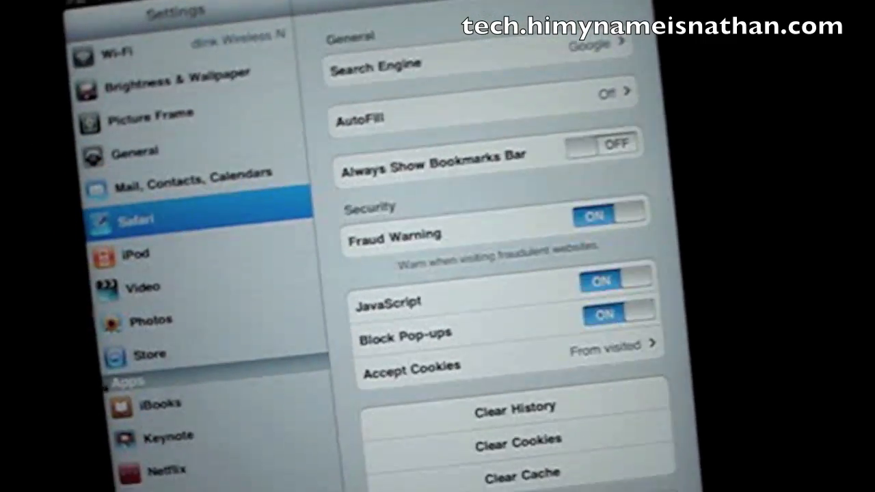
left_click(164, 410)
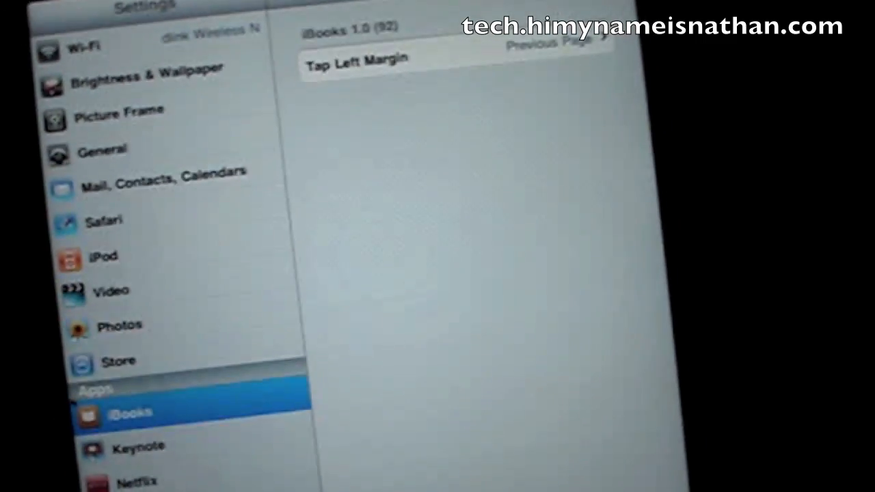